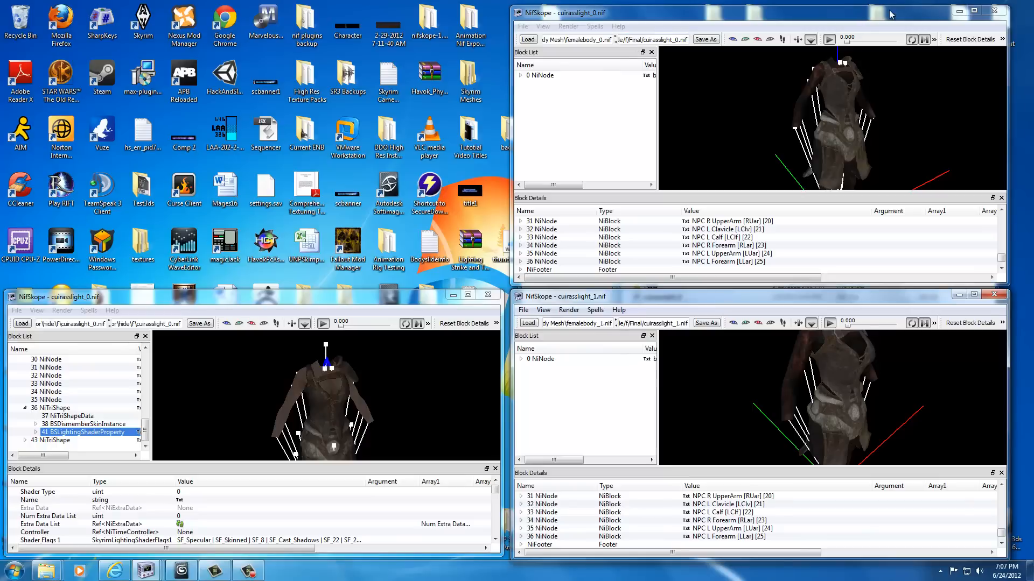
pyautogui.moveTo(632, 132)
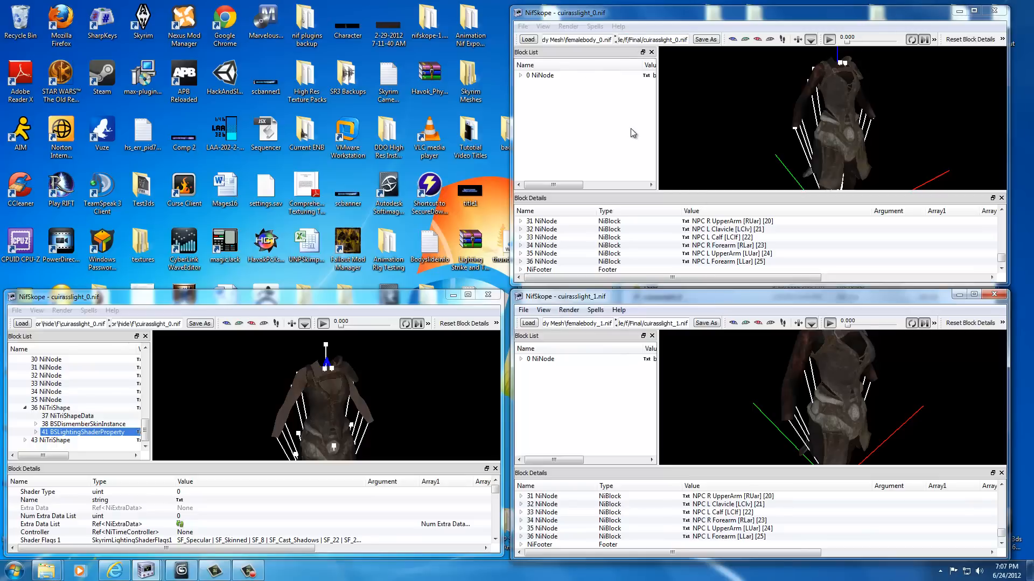
pyautogui.moveTo(649, 354)
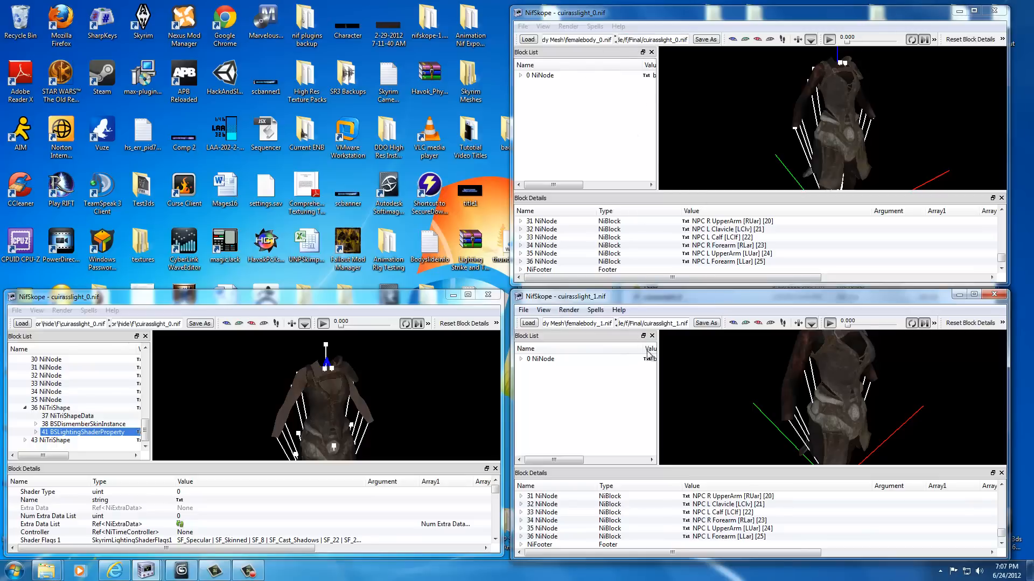
pyautogui.moveTo(630, 348)
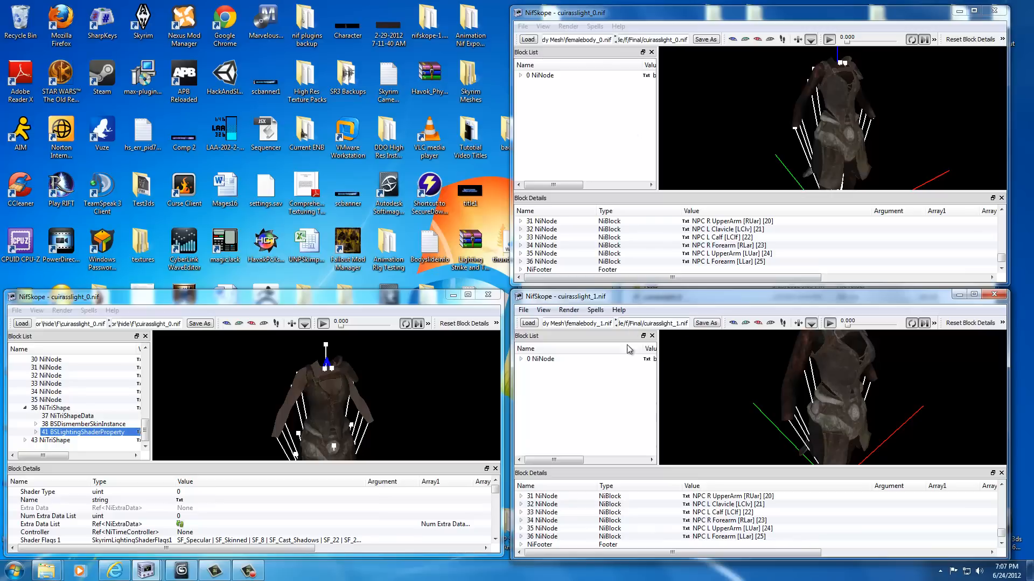
pyautogui.moveTo(750, 78)
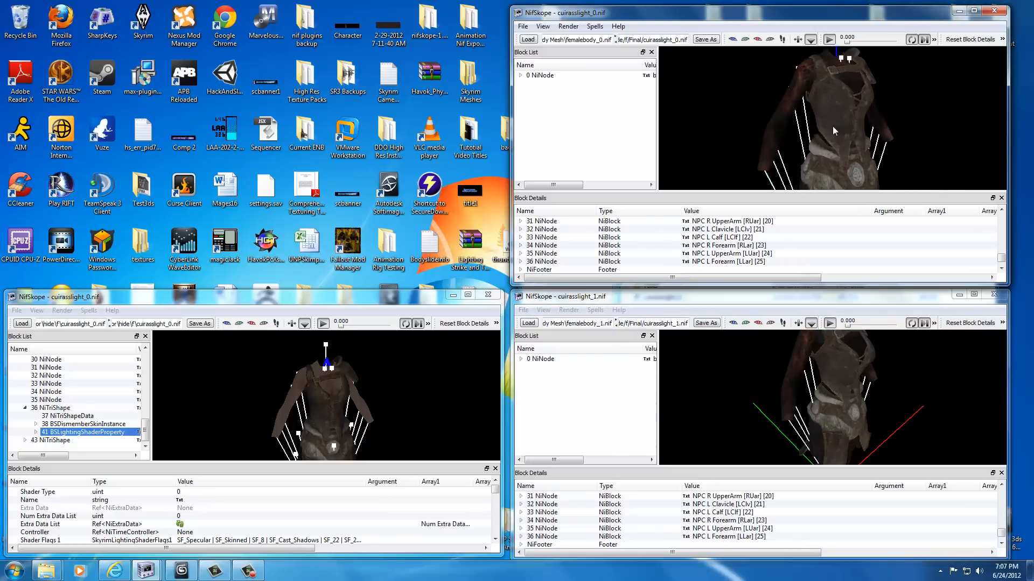
# Expand the cuirasslight_0 root NiNode to list its NiTriShape blocks
pyautogui.click(556, 91)
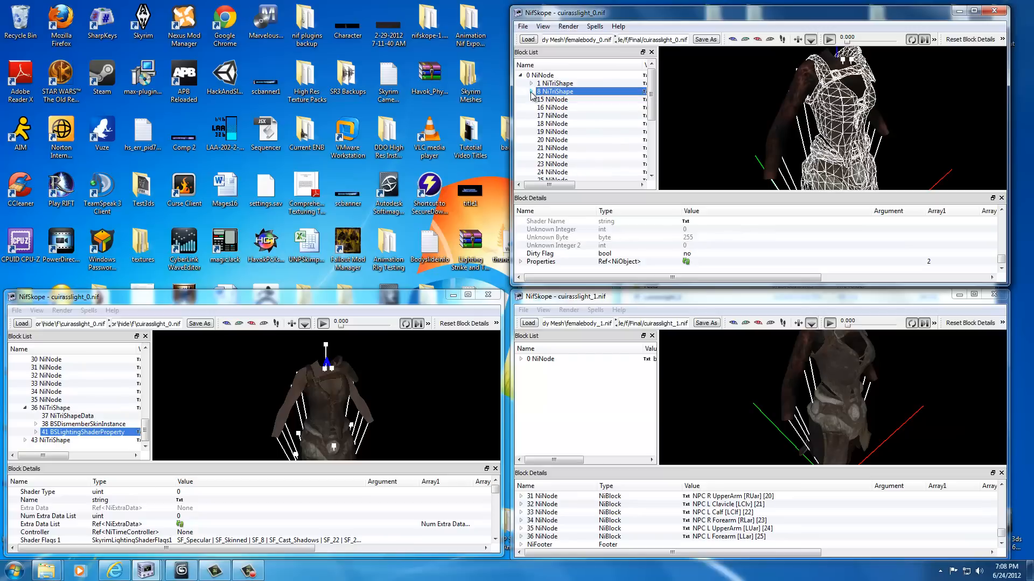
# Expand NiTriShape 8 to reveal its BSLightingShaderProperty block
pyautogui.click(533, 90)
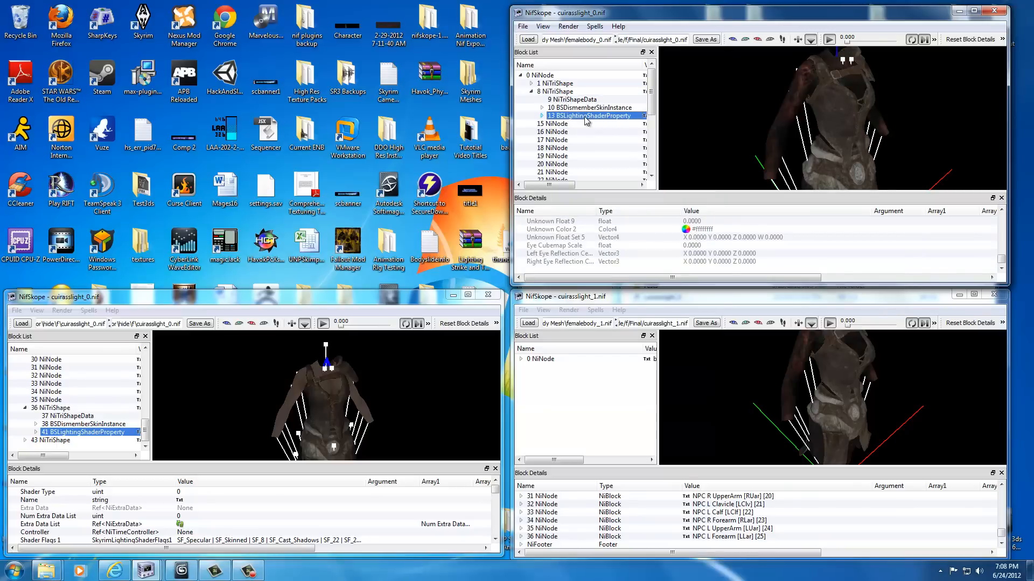
pyautogui.moveTo(680, 248)
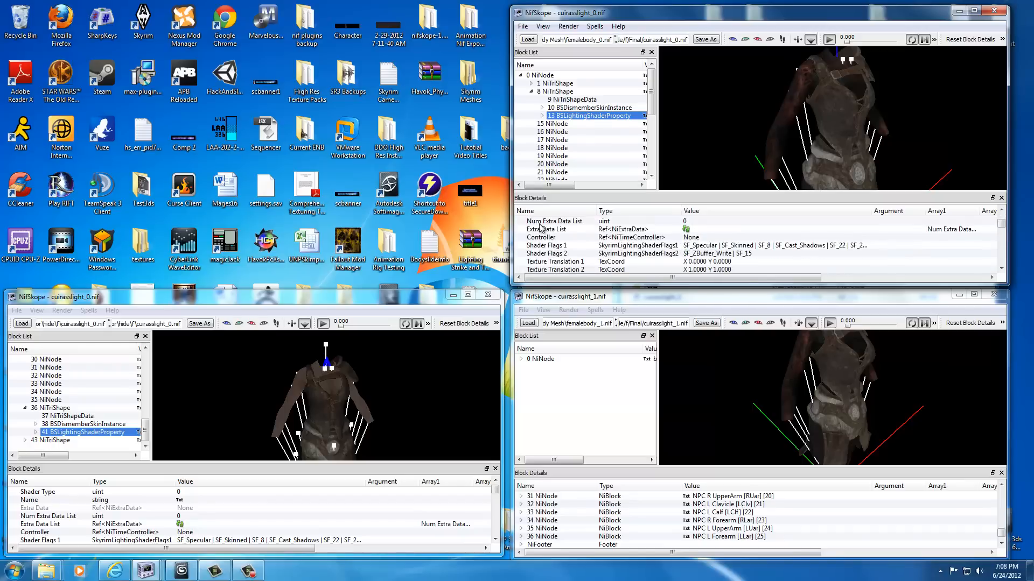
pyautogui.moveTo(542, 259)
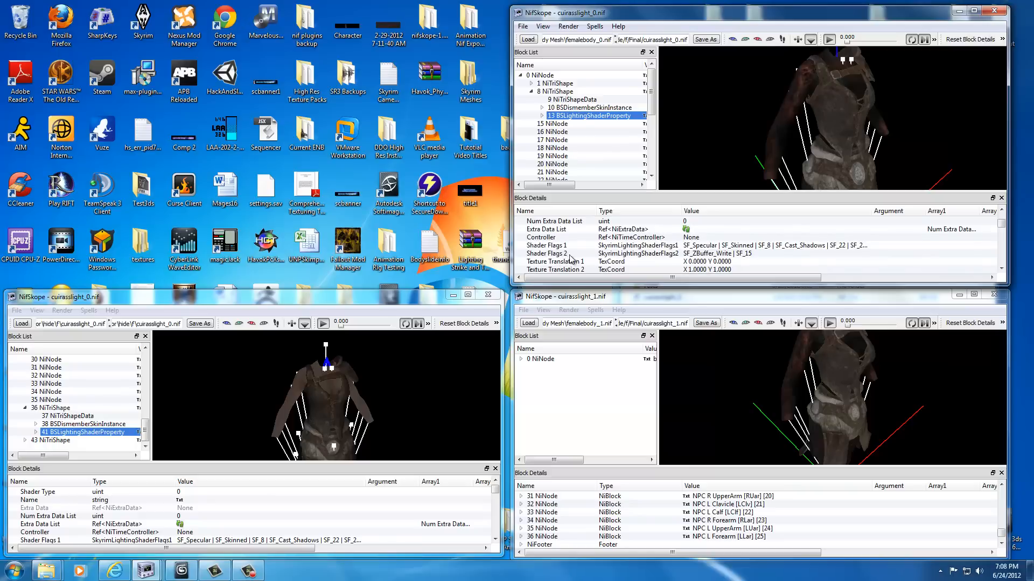
pyautogui.moveTo(682, 257)
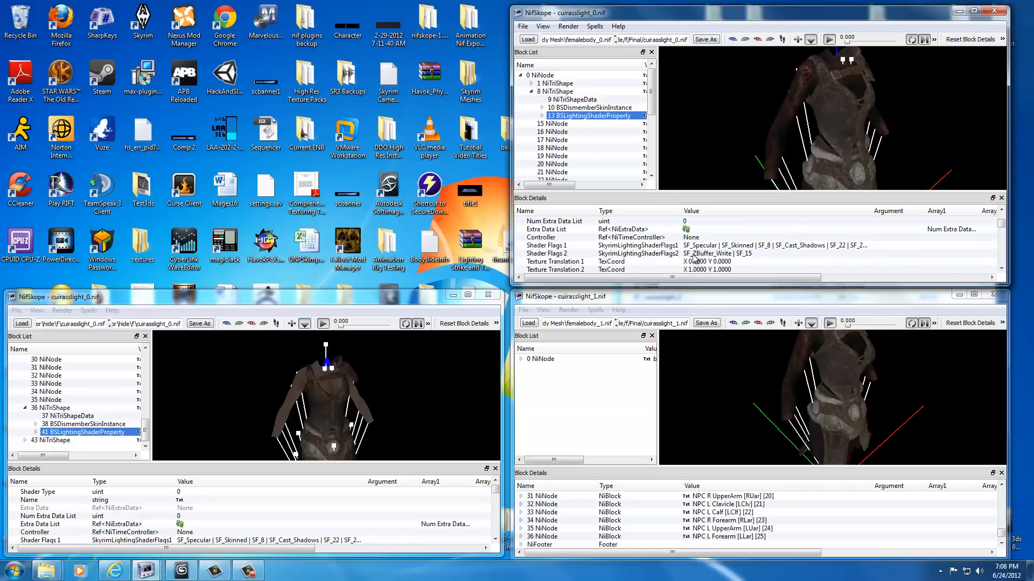
pyautogui.moveTo(758, 260)
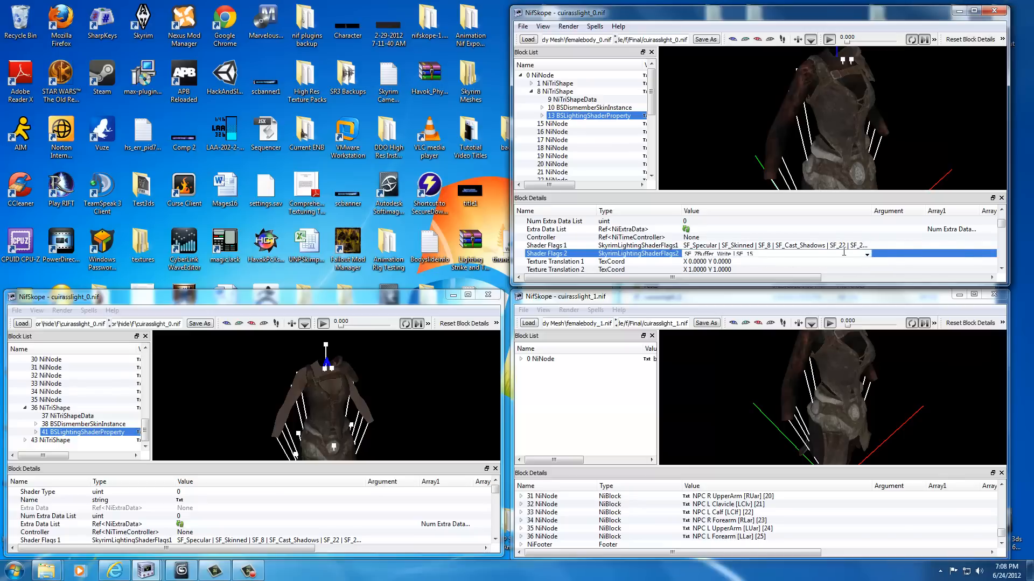
pyautogui.moveTo(674, 256)
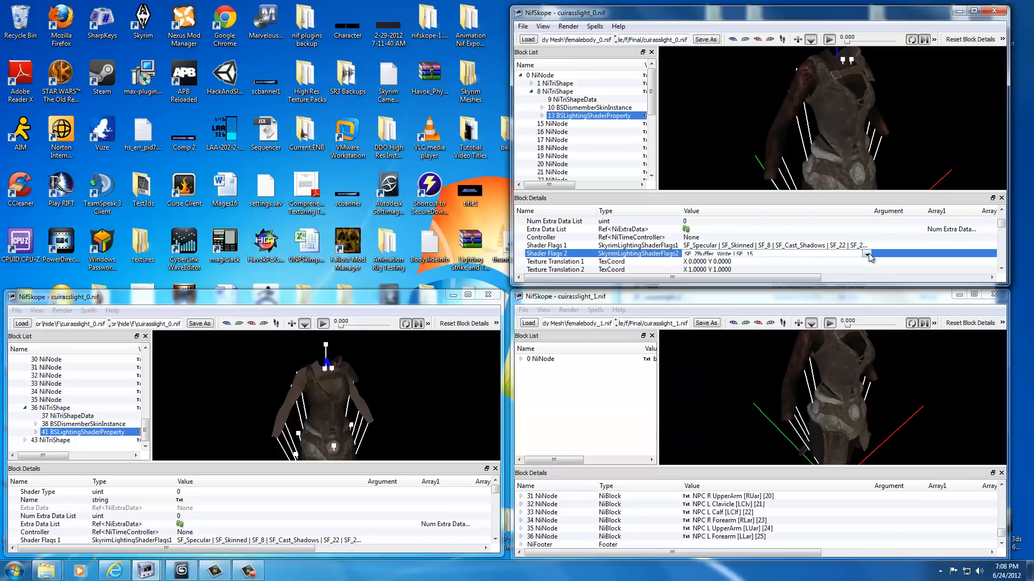
# Add SF_Double_Sided to Shader Flags 2 of the second cuirasslight_0 shape
pyautogui.click(868, 254)
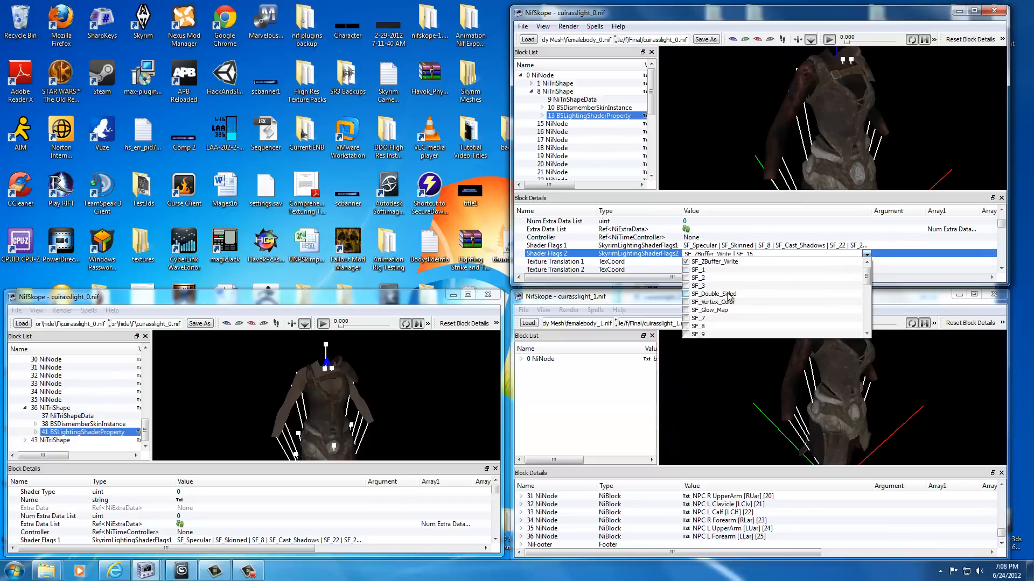
pyautogui.click(686, 293)
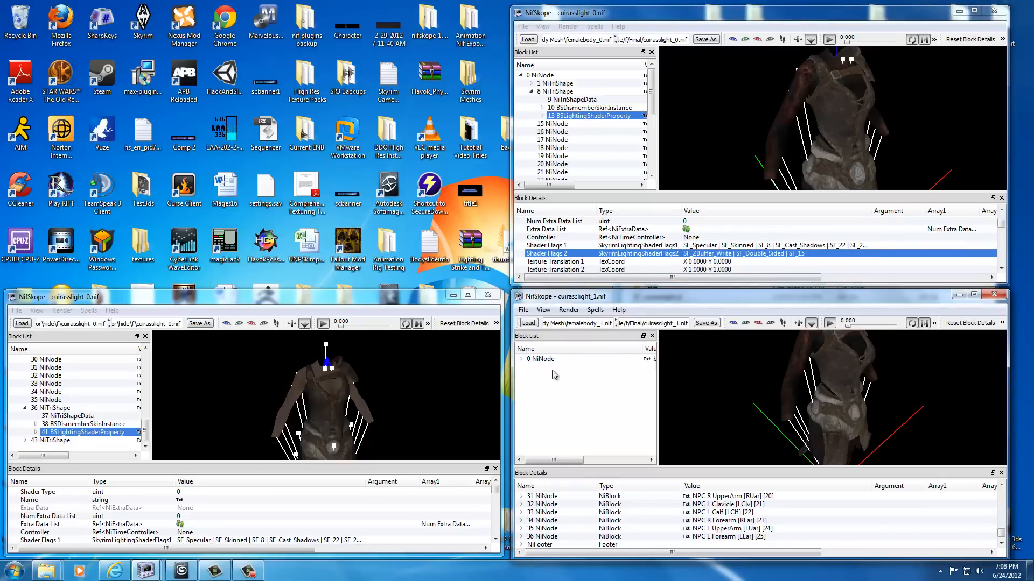
# Add SF_Double_Sided to Shader Flags 2 on NiTriShape 8's lighting shader in cuirasslight_1
pyautogui.click(556, 375)
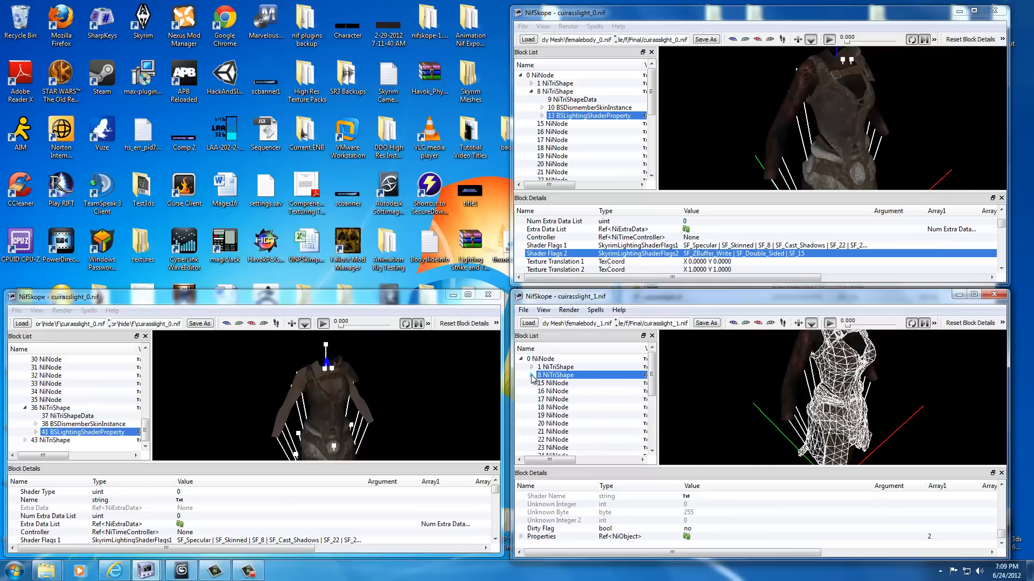
pyautogui.click(531, 375)
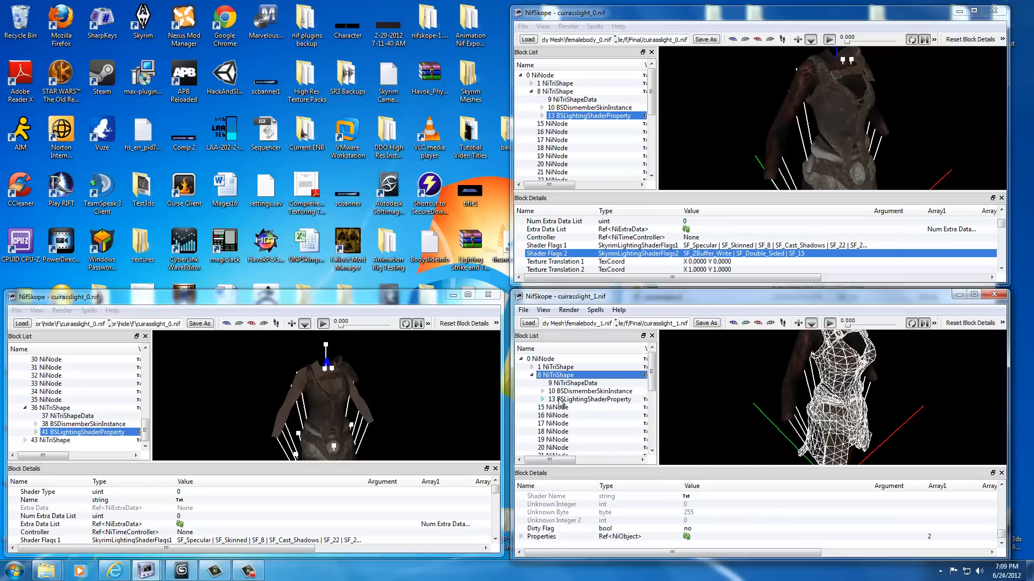
pyautogui.click(590, 399)
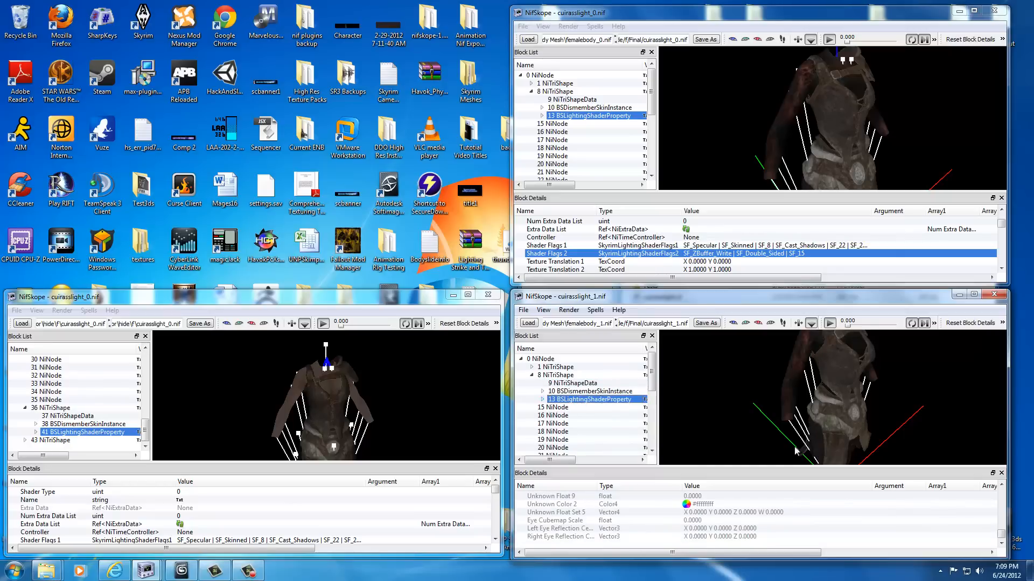
pyautogui.scroll(-3)
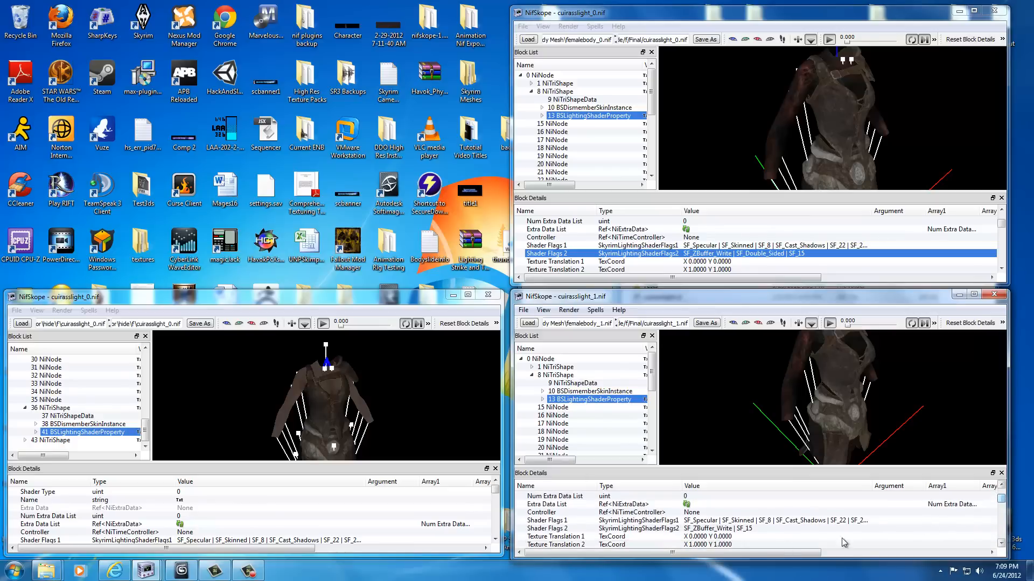
pyautogui.click(547, 527)
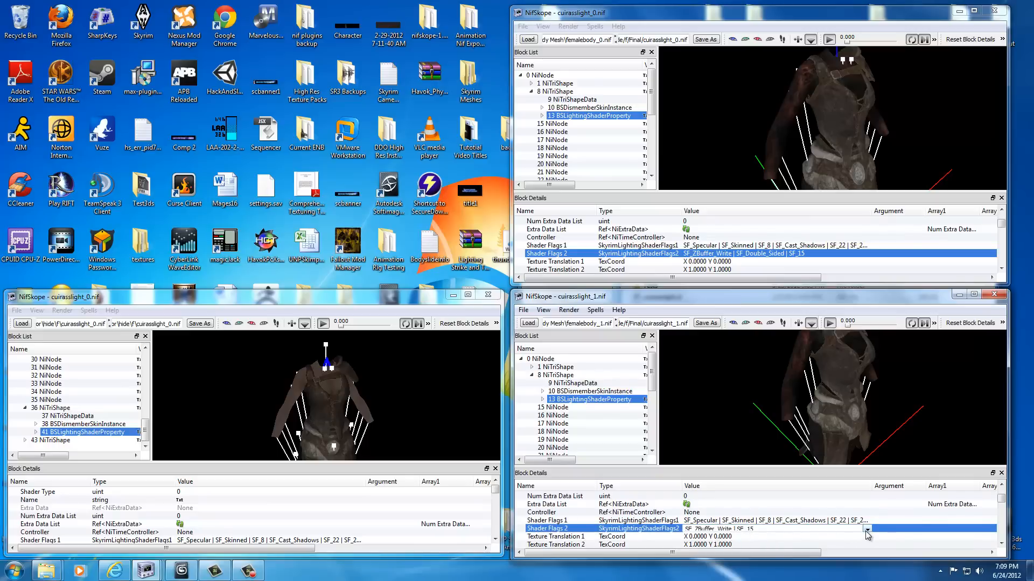
pyautogui.click(867, 528)
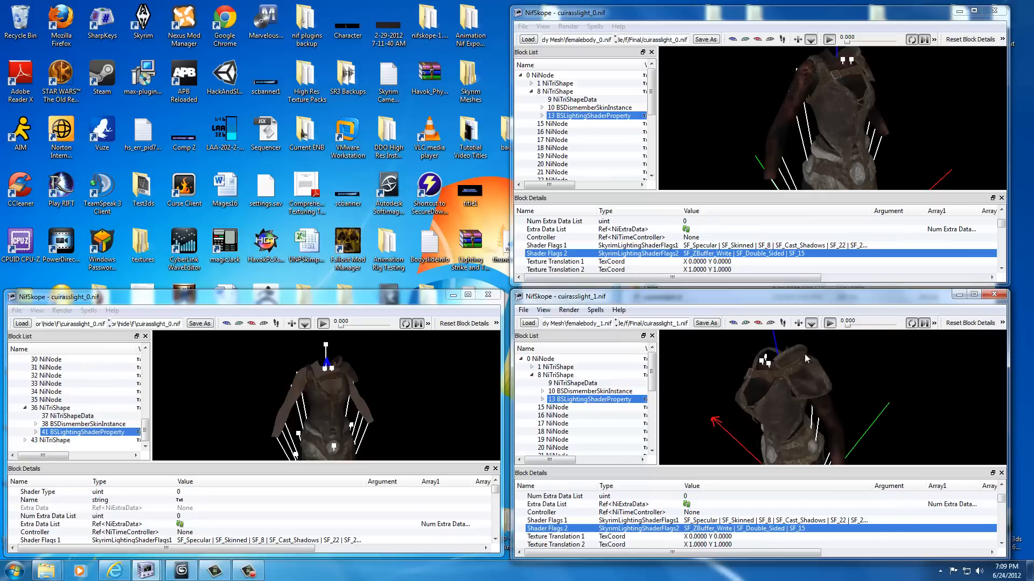
pyautogui.moveTo(798, 368)
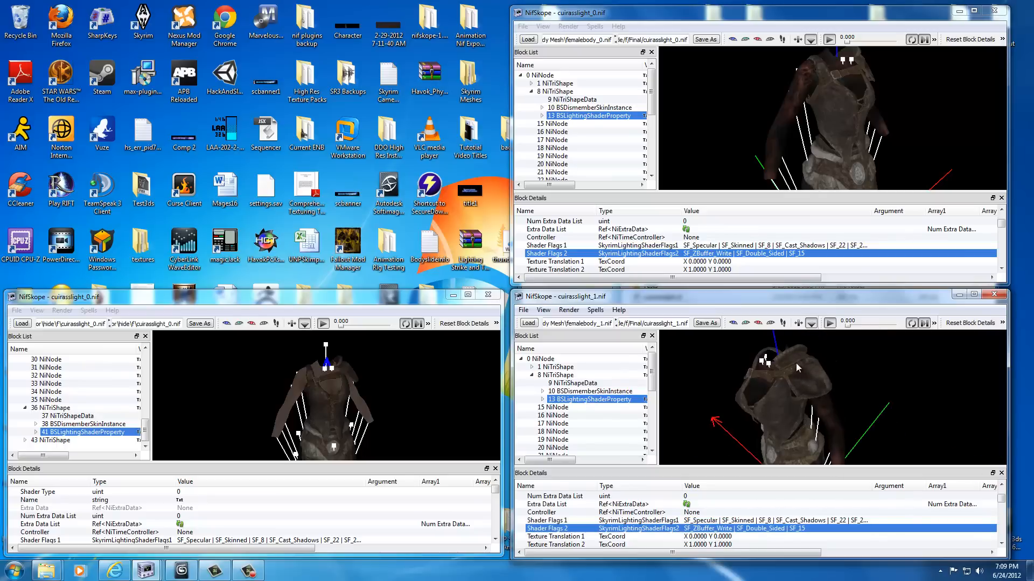
pyautogui.moveTo(816, 380)
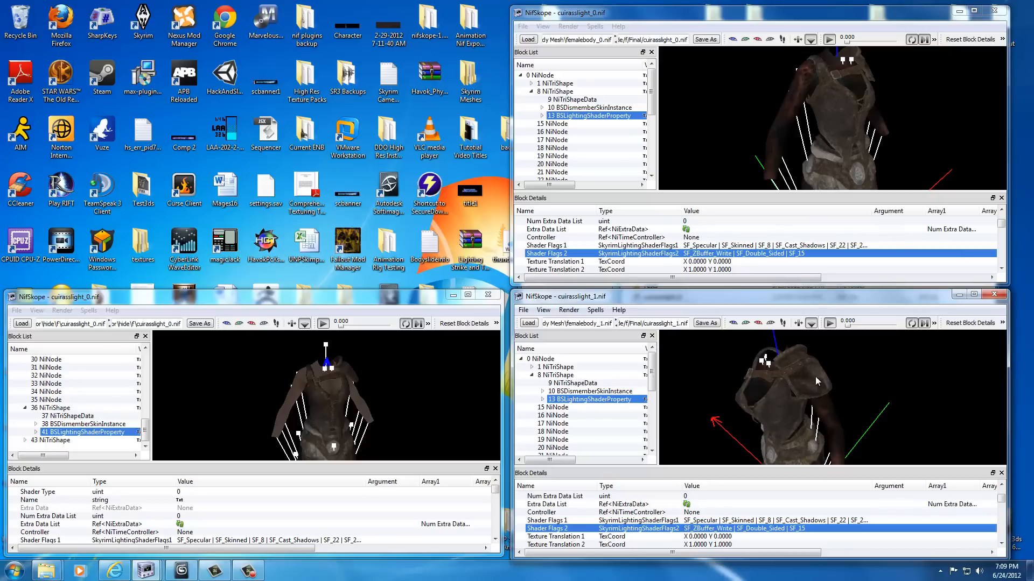
pyautogui.moveTo(860, 391)
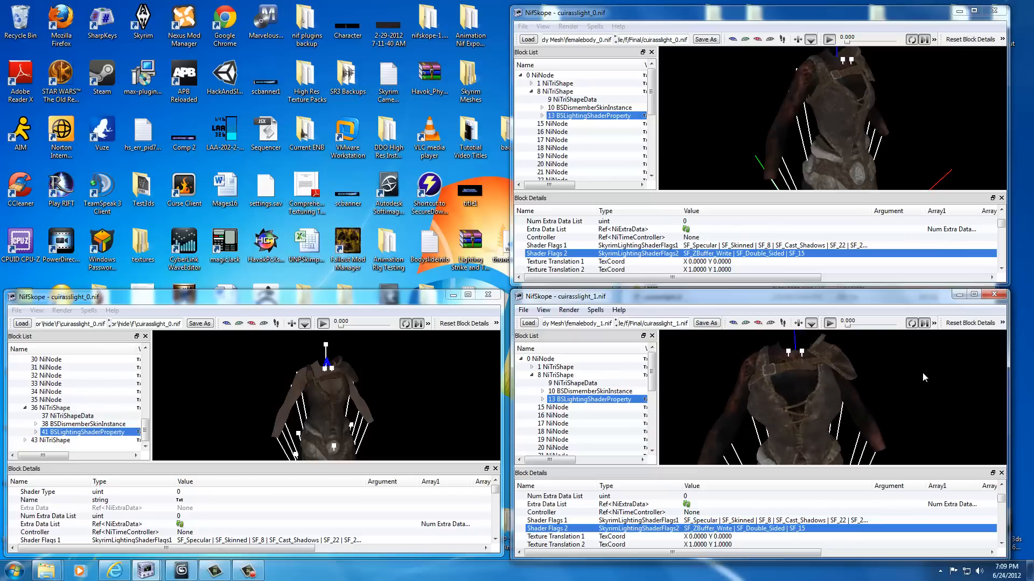
pyautogui.moveTo(828, 410)
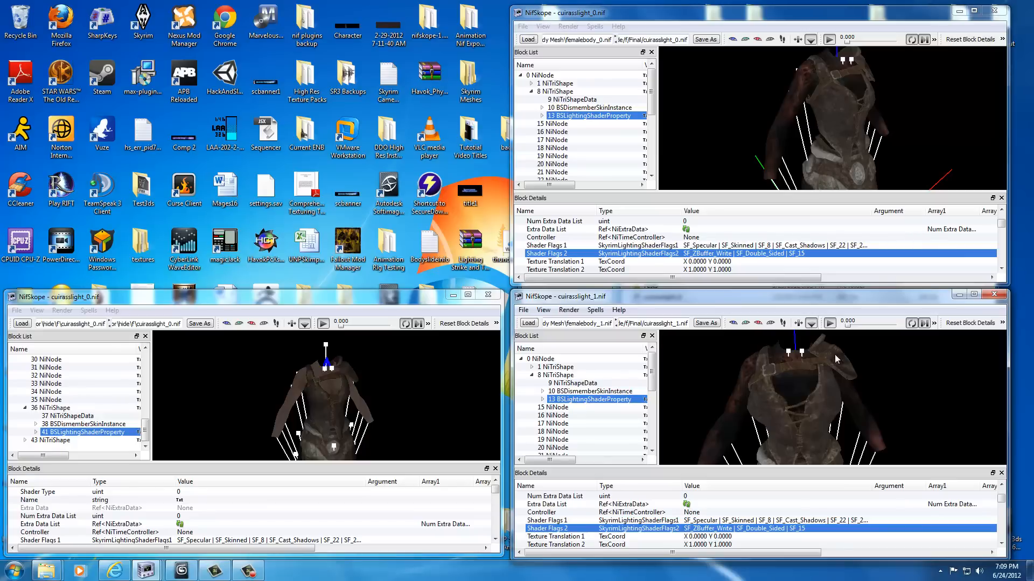
pyautogui.moveTo(870, 371)
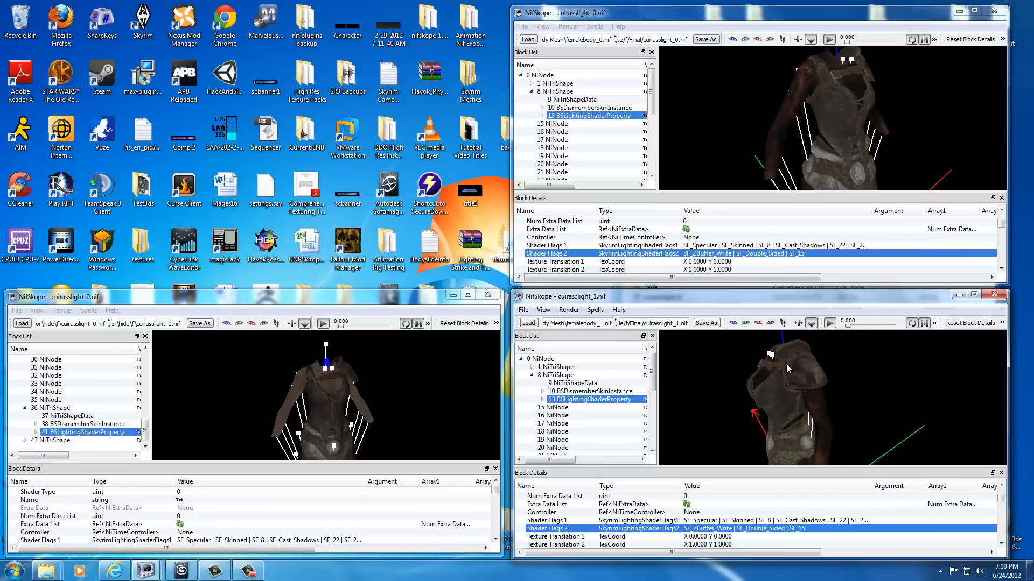
pyautogui.moveTo(798, 386)
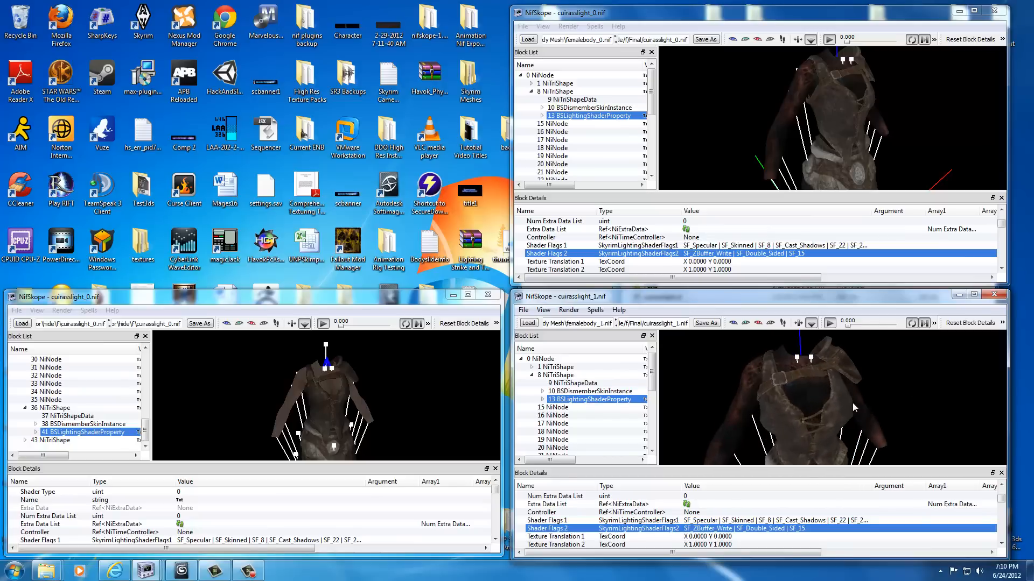
pyautogui.moveTo(712, 380)
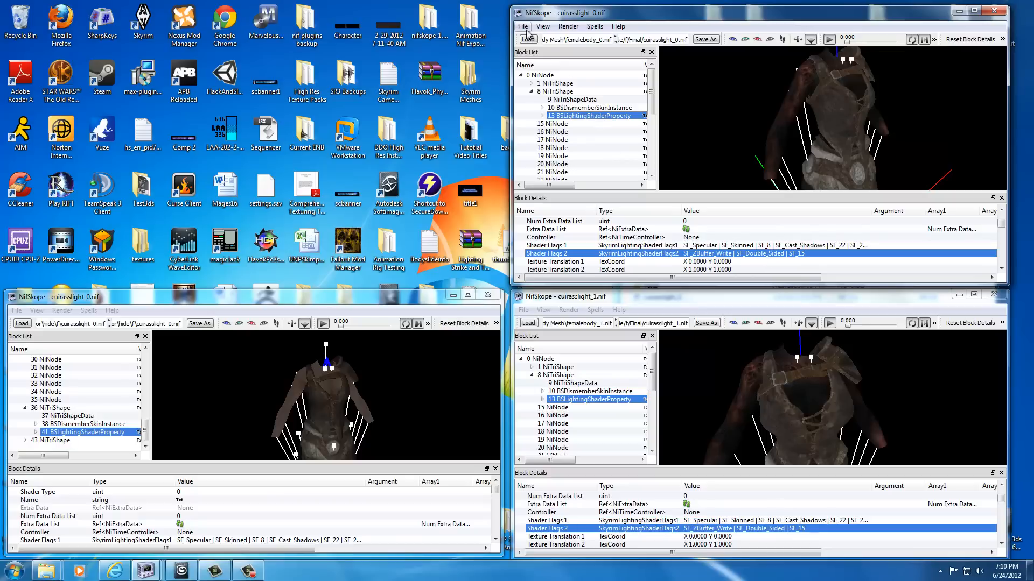
# Save cuirasslight_0 over the existing file in the Final folder
pyautogui.click(704, 39)
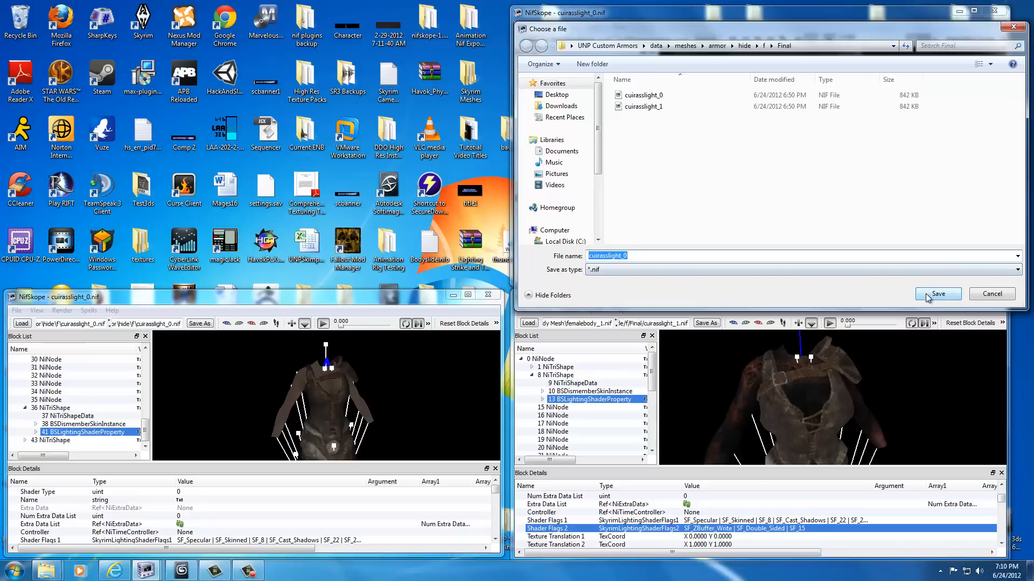
pyautogui.click(937, 293)
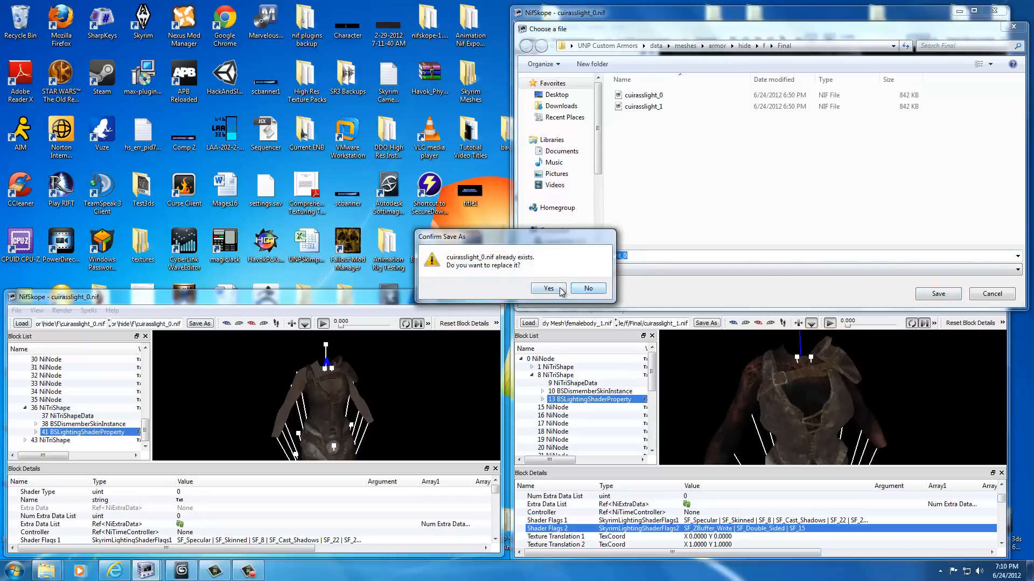
pyautogui.click(547, 288)
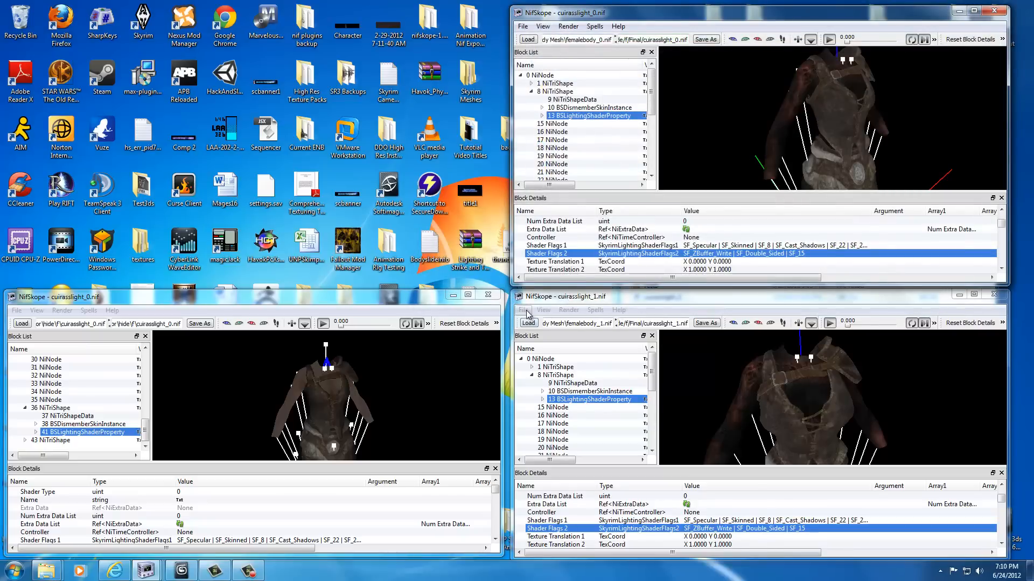
# Save cuirasslight_1 over the existing file in the Final folder
pyautogui.click(542, 310)
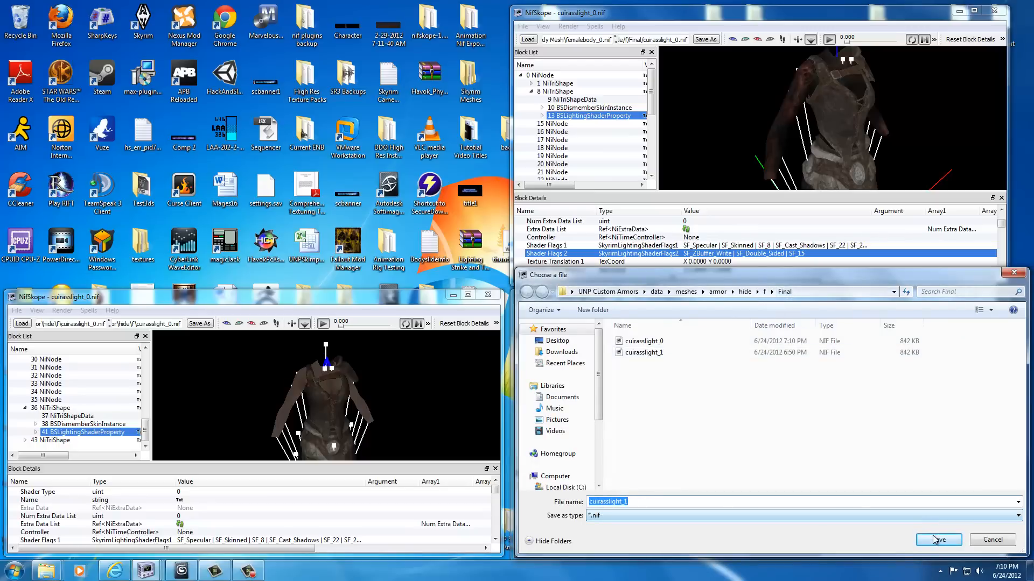
pyautogui.click(938, 539)
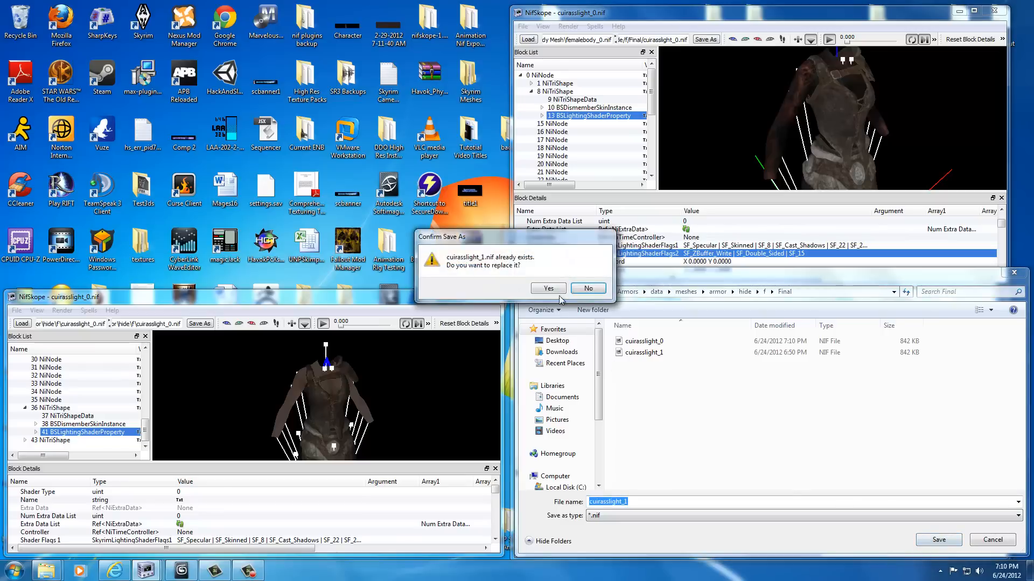
pyautogui.click(549, 289)
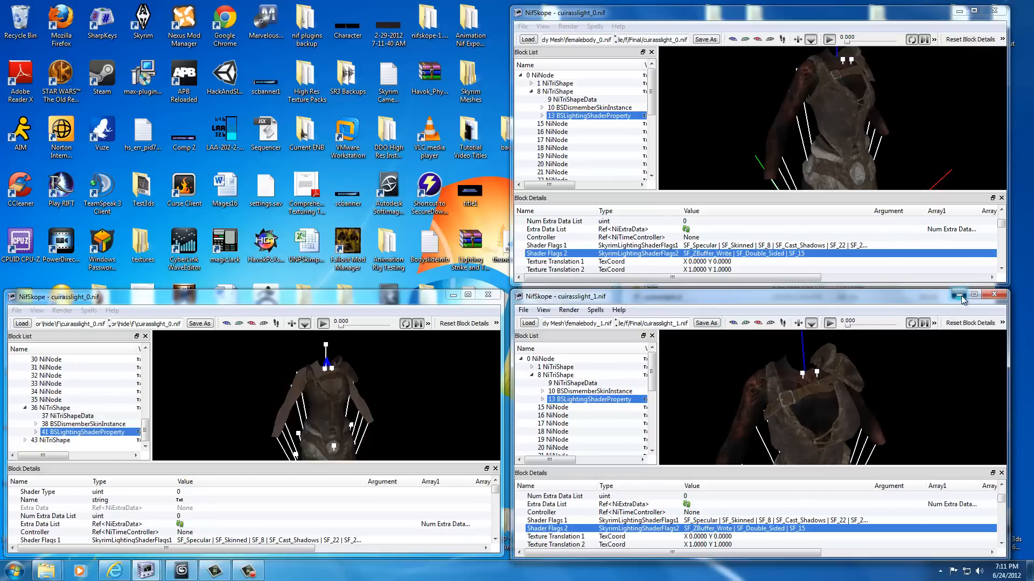
# Close both NifSkope windows and the previous armor folder window
pyautogui.click(977, 295)
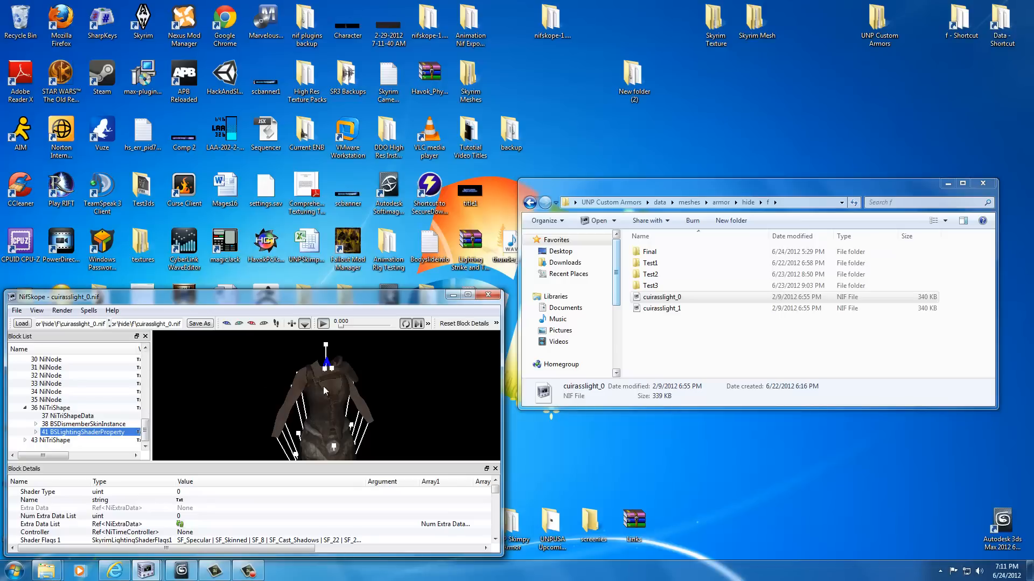
pyautogui.moveTo(459, 368)
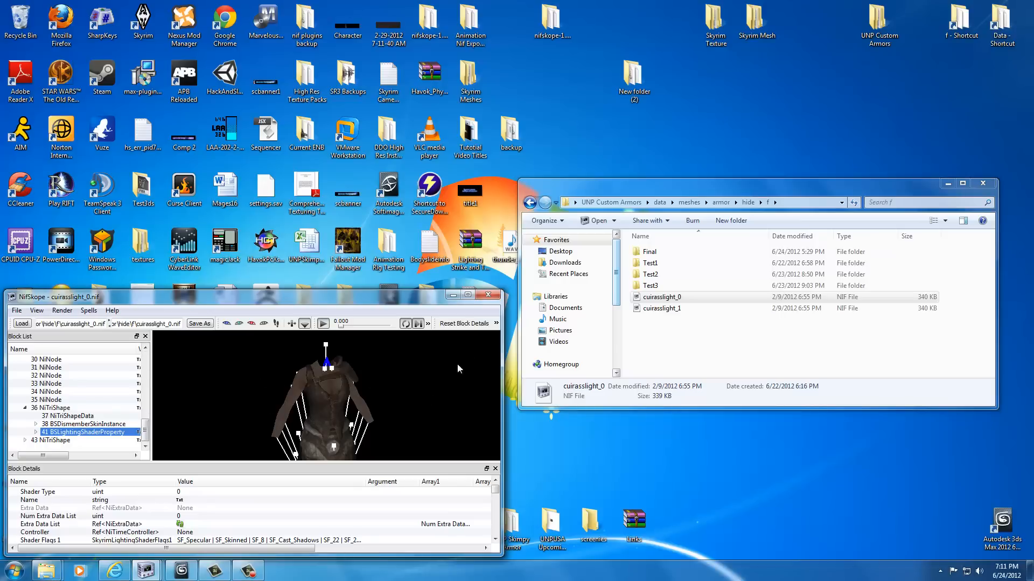
pyautogui.click(487, 295)
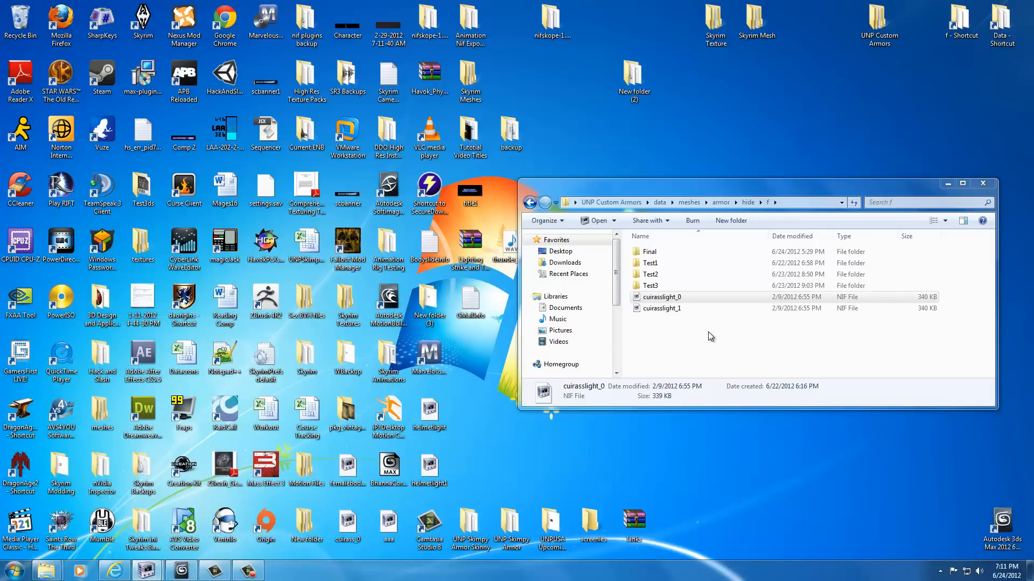
pyautogui.click(265, 74)
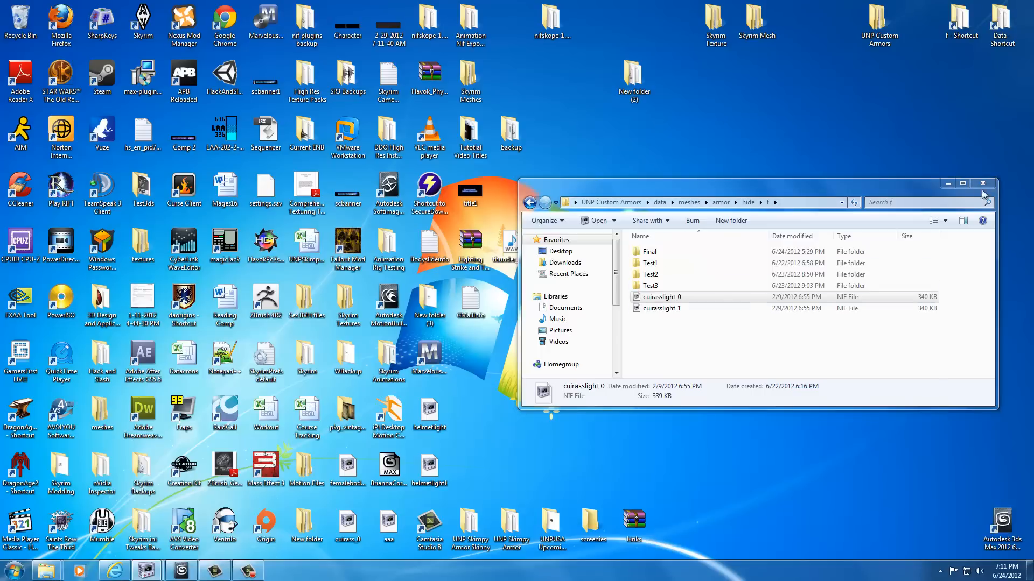
pyautogui.click(982, 183)
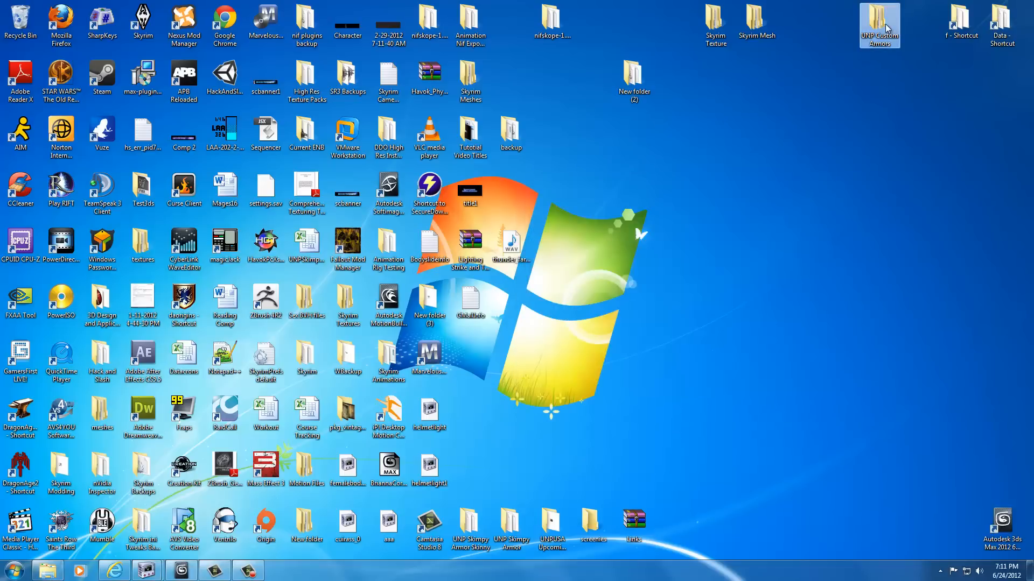
# Show UNP Custom Armors beside Skyrim's Data\meshes\armor\hide\f folder
pyautogui.doubleClick(879, 22)
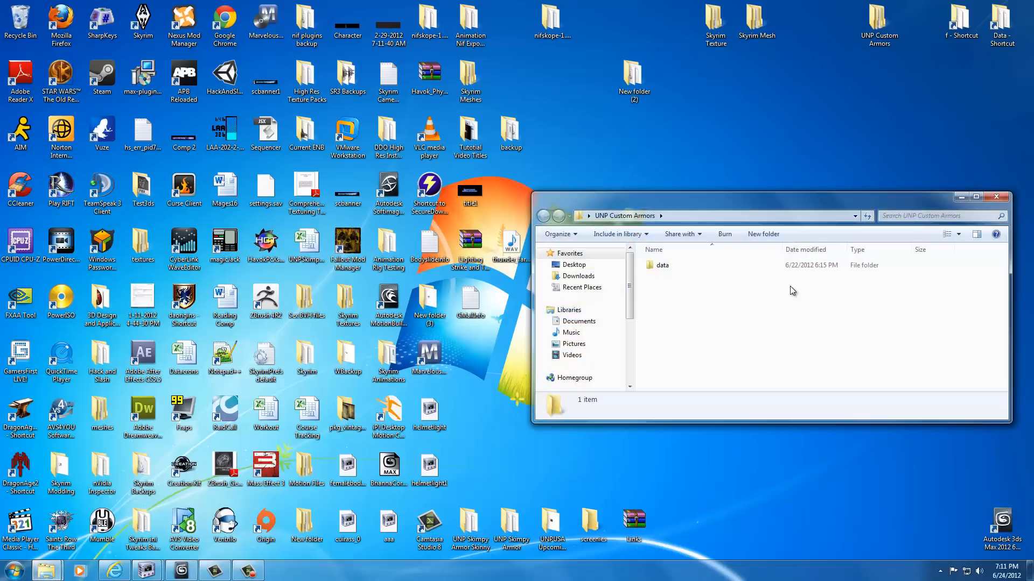
pyautogui.moveTo(743, 320)
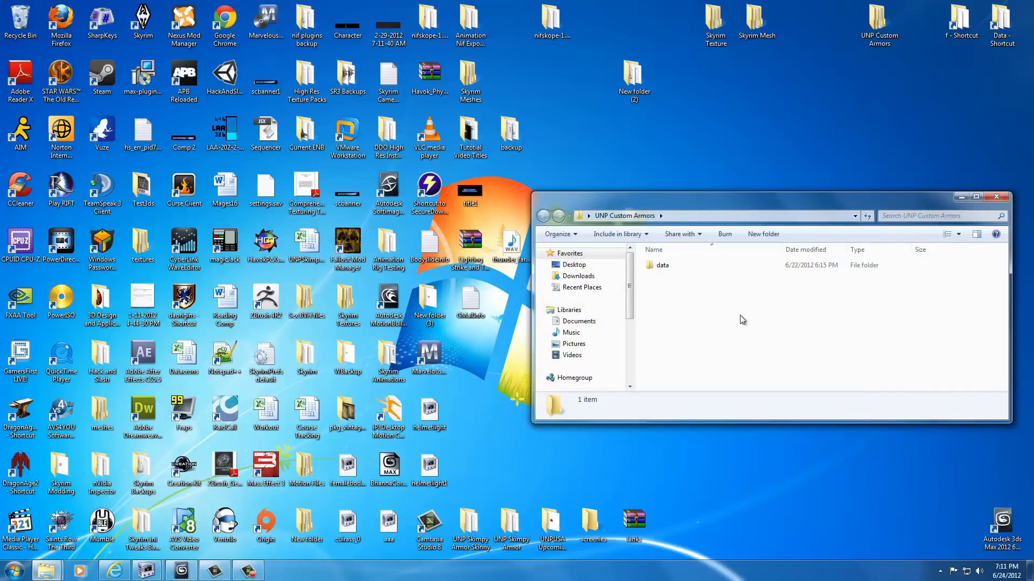
pyautogui.click(715, 21)
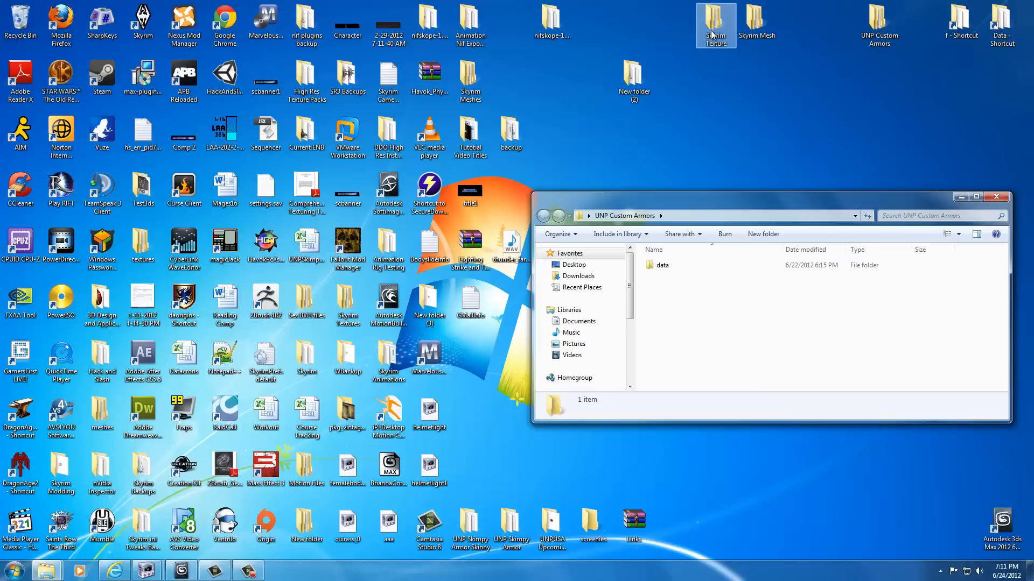
pyautogui.click(961, 23)
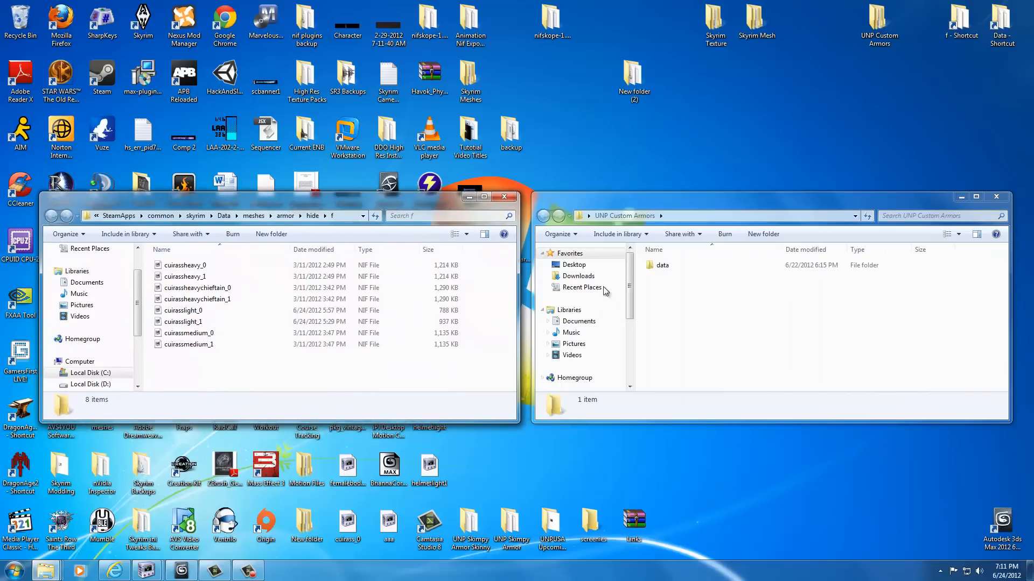
# Navigate data > meshes > armor > hide f > Final to the edited cuirass files
pyautogui.doubleClick(661, 265)
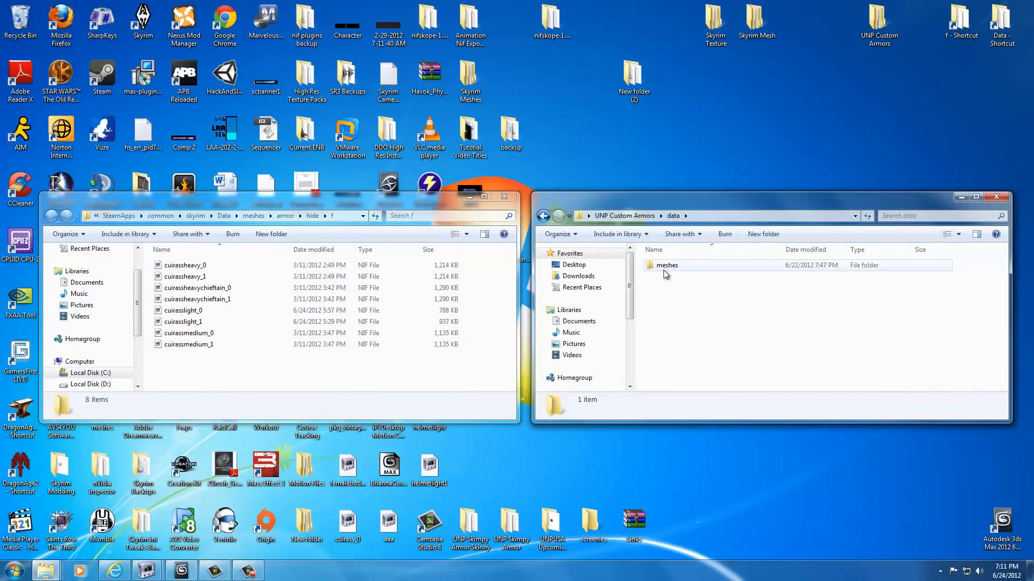
pyautogui.doubleClick(668, 265)
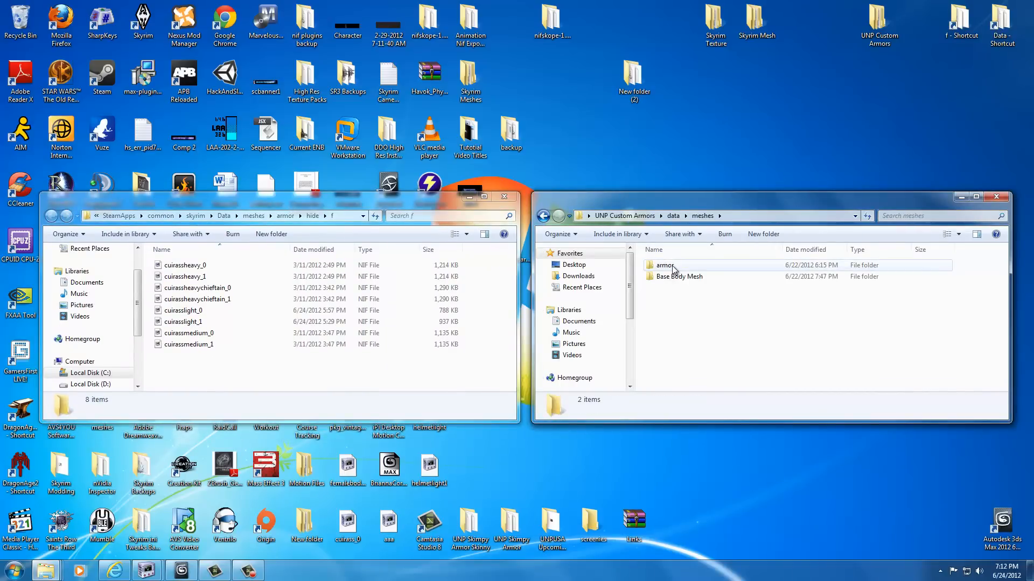
pyautogui.doubleClick(664, 265)
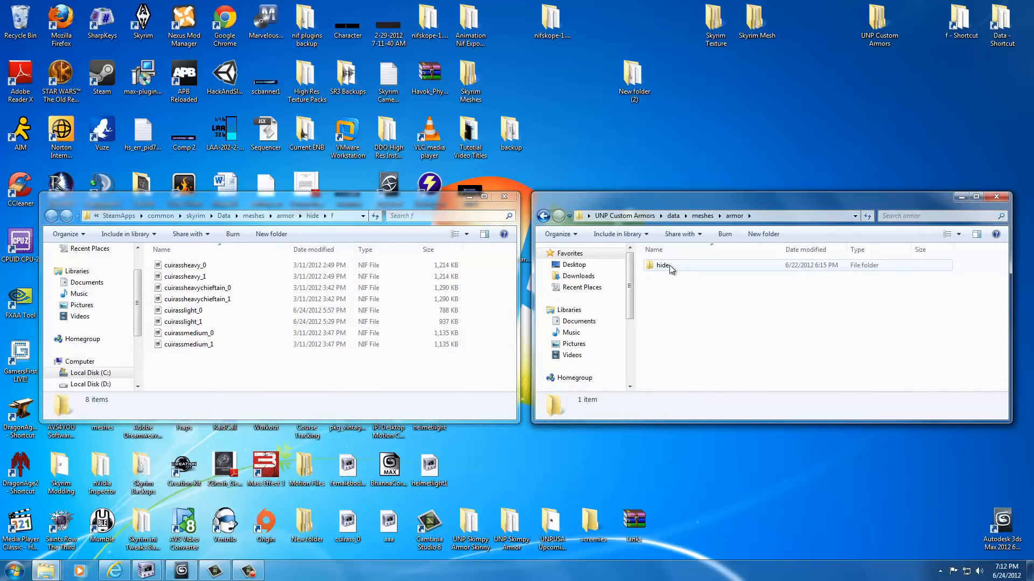
pyautogui.doubleClick(662, 265)
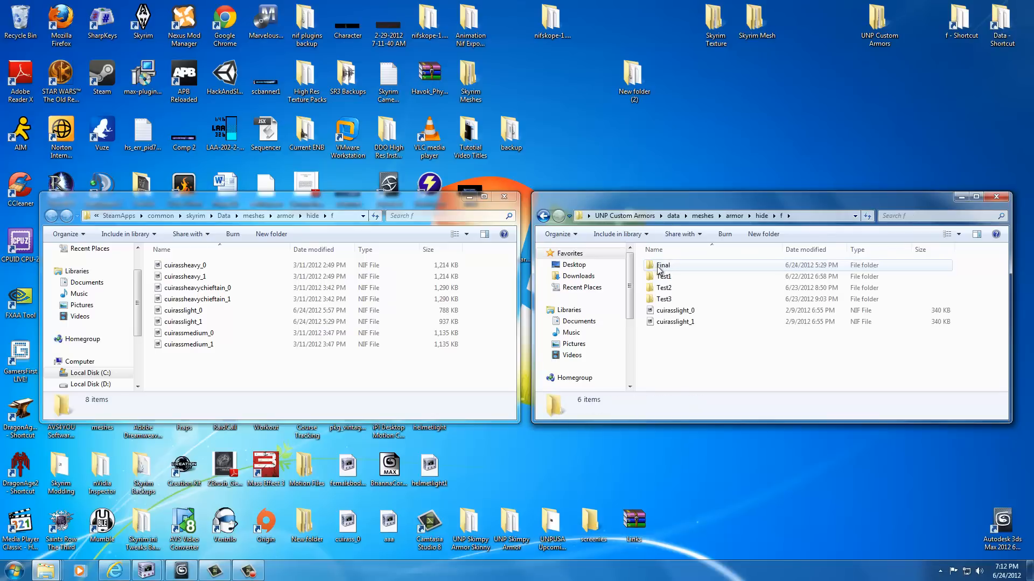
pyautogui.doubleClick(663, 265)
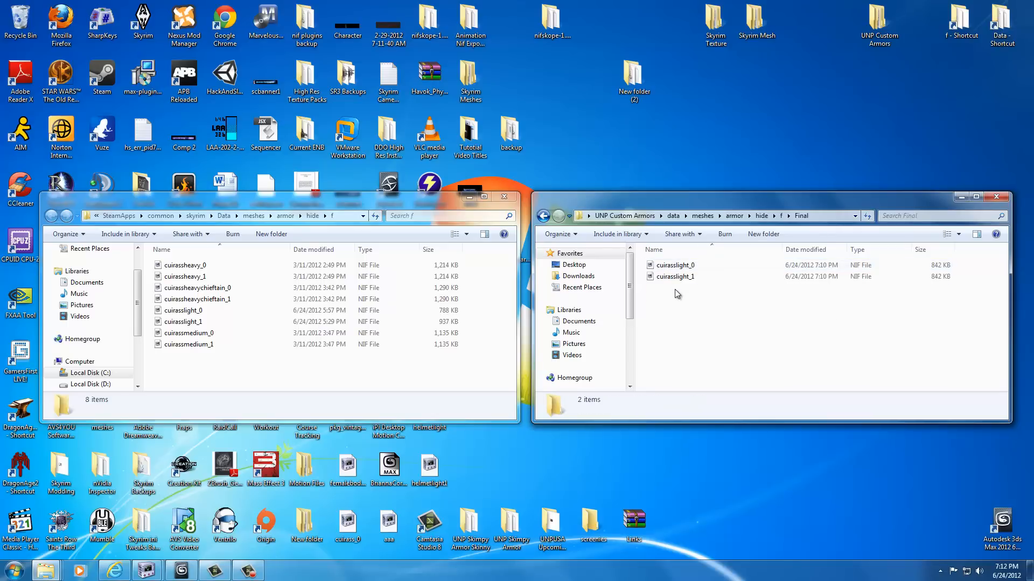
# Select both cuirasslight_0 and cuirasslight_1 in the Final folder
pyautogui.click(675, 277)
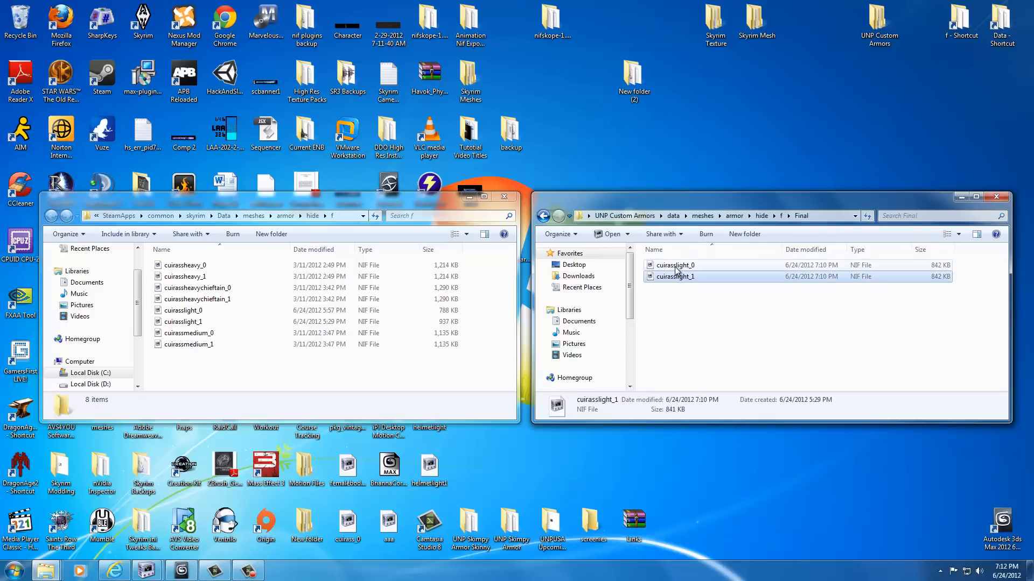
pyautogui.click(675, 277)
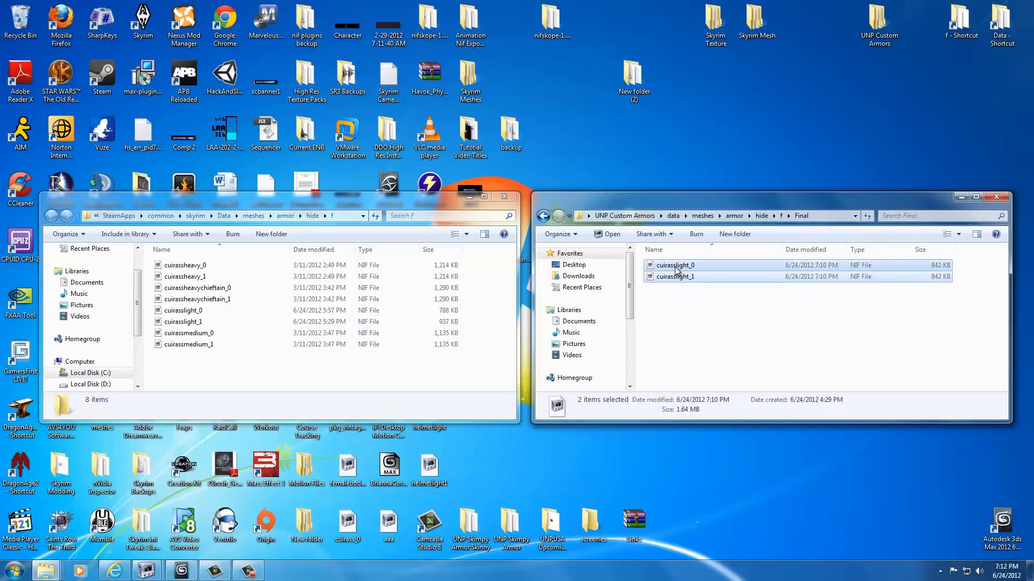
pyautogui.moveTo(701, 317)
pyautogui.write('s')
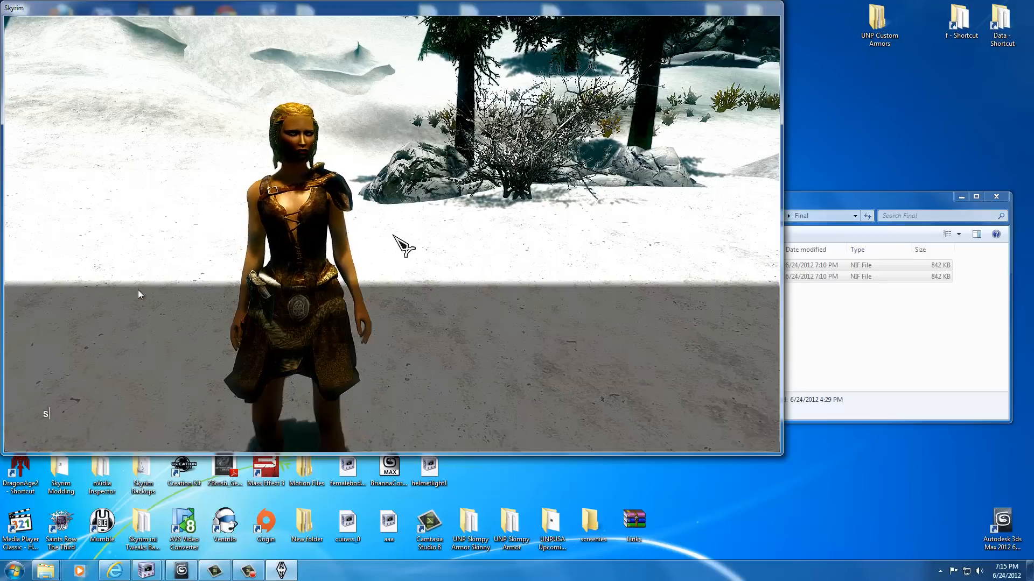
# Enter showracemenu in the console to bring up the character appearance editor
pyautogui.write('h')
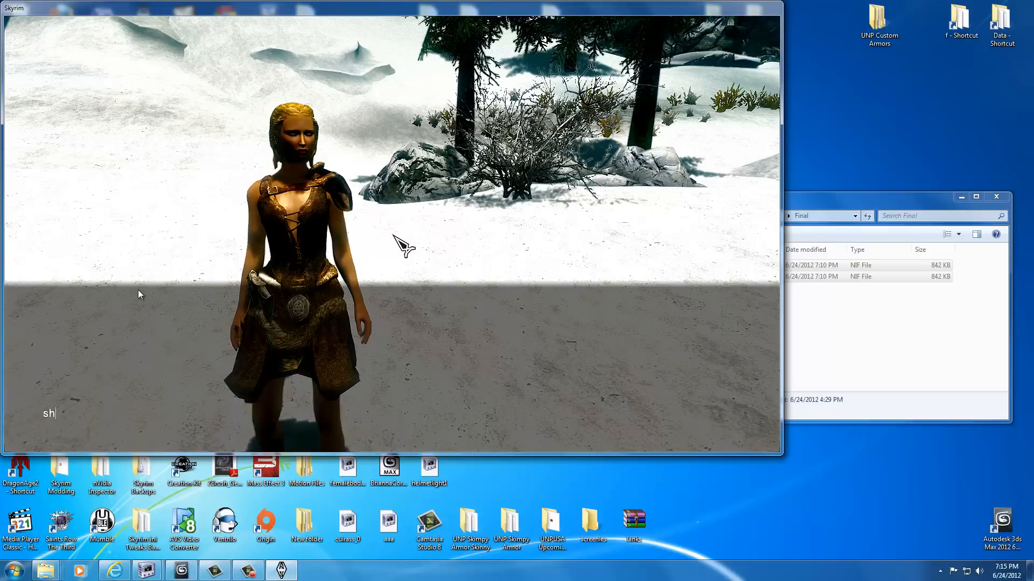
pyautogui.write('owracemenu')
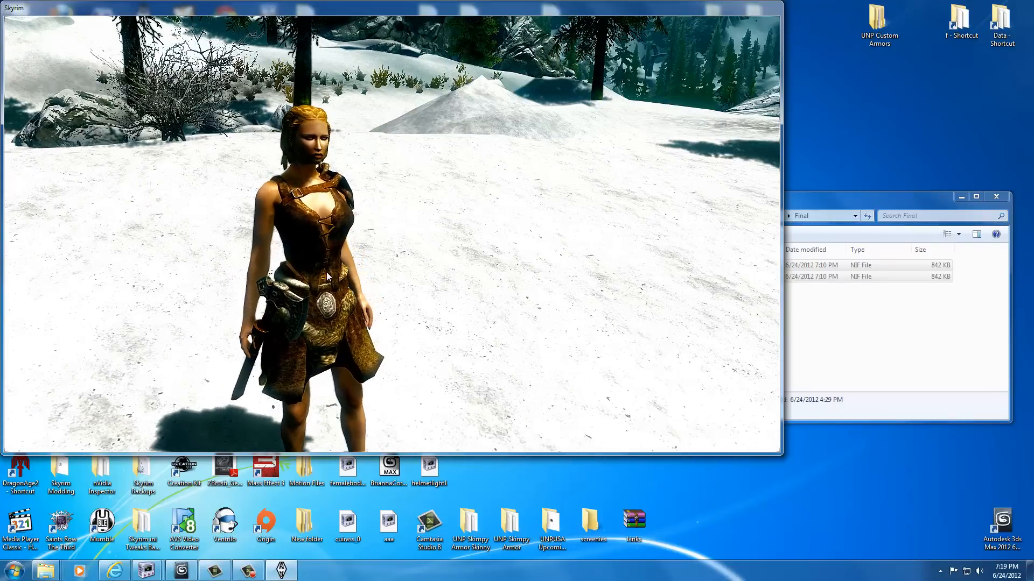
# Leave Skyrim to return to the Explorer windows with the installed cuirass files
pyautogui.press('Escape')
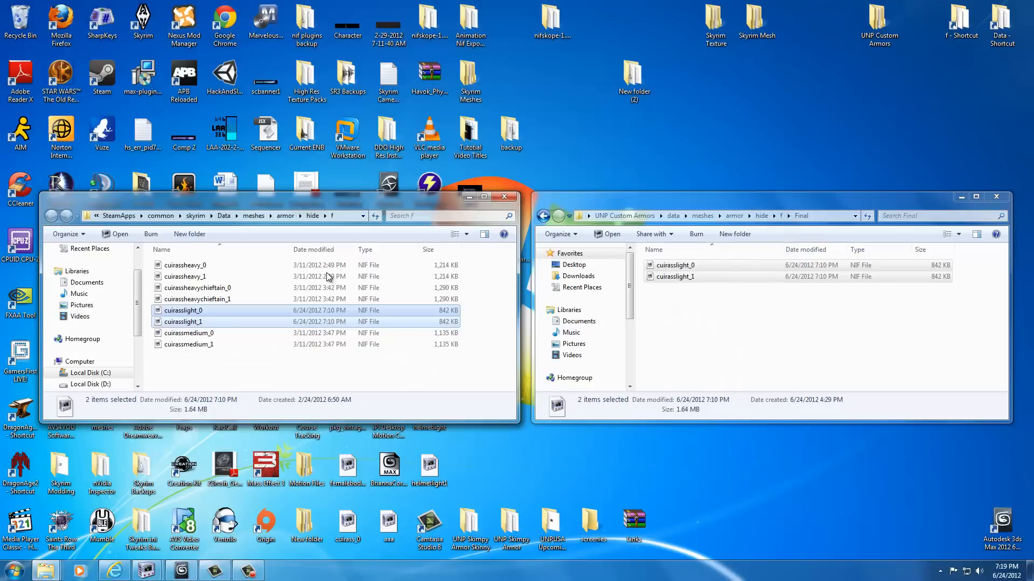
pyautogui.moveTo(489, 334)
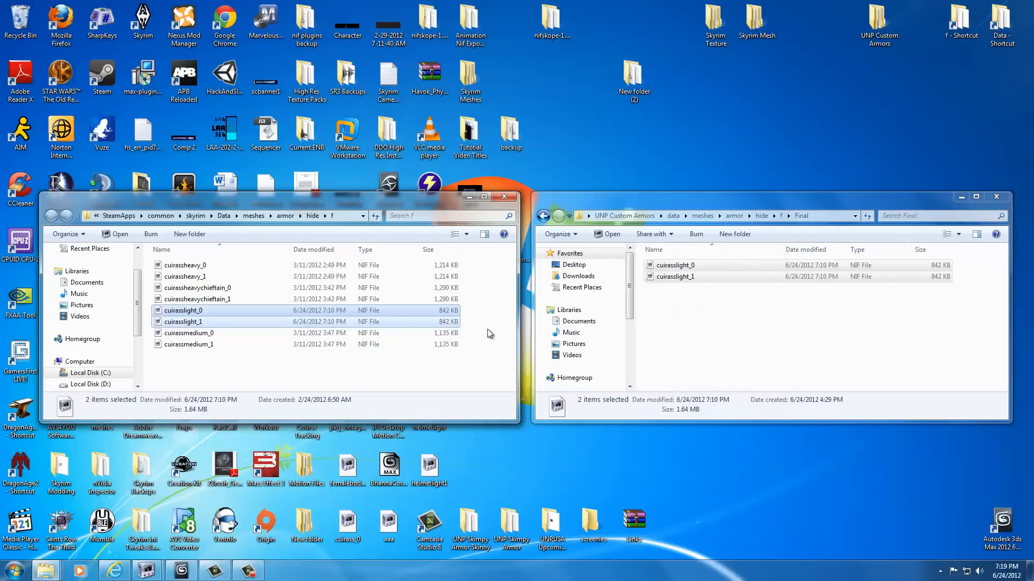